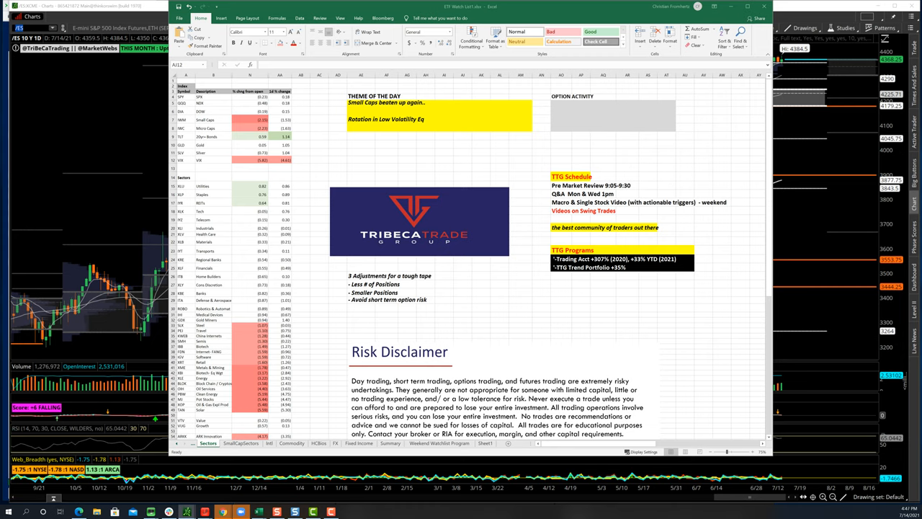
- Run ECO in Bloomberg to show the economic releases calendar for the week of July 14
{"action": "scroll", "scroll_direction": "down", "scroll_amount": 3}
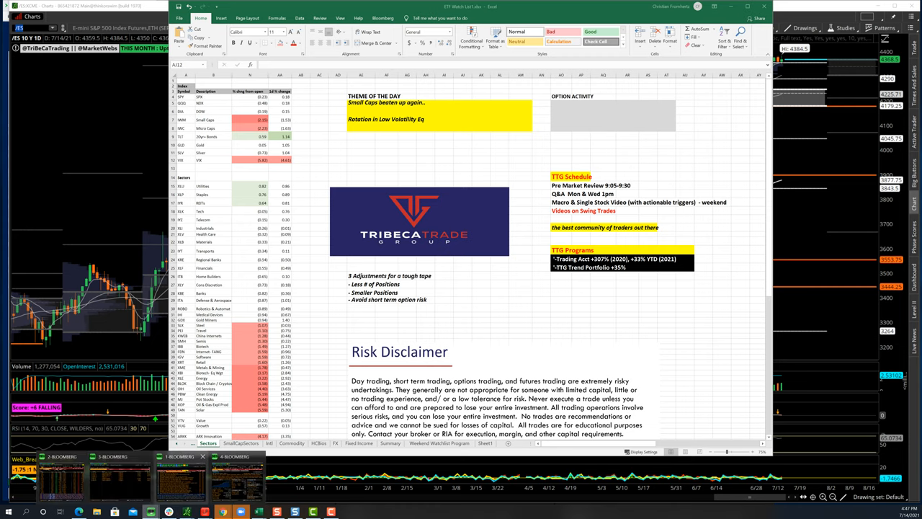
{"action": "left_click", "coordinate": [179, 455]}
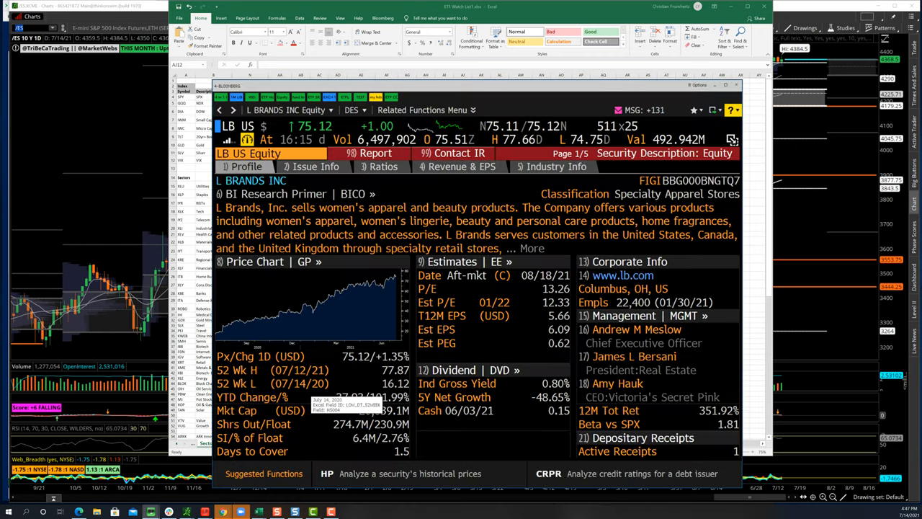
{"action": "type", "text": "ECO"}
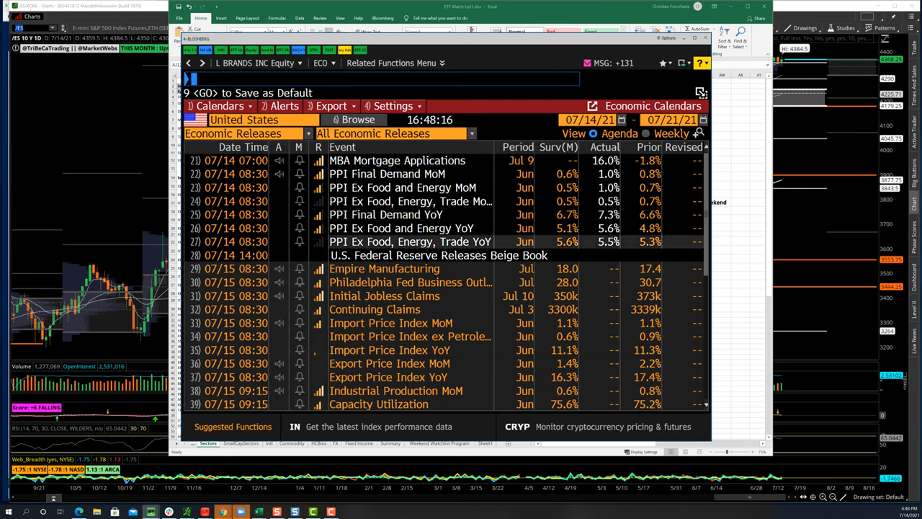
{"action": "mouse_move", "coordinate": [613, 242]}
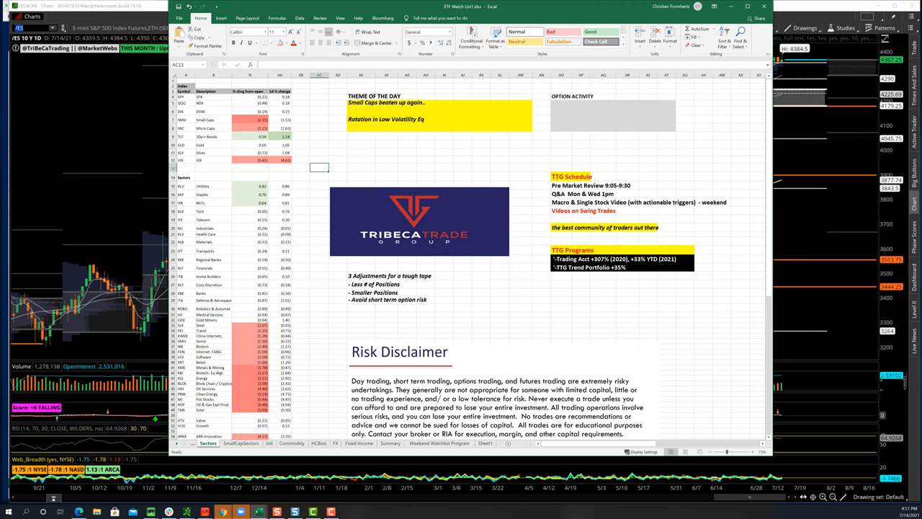
{"action": "scroll", "scroll_direction": "down", "scroll_amount": 3}
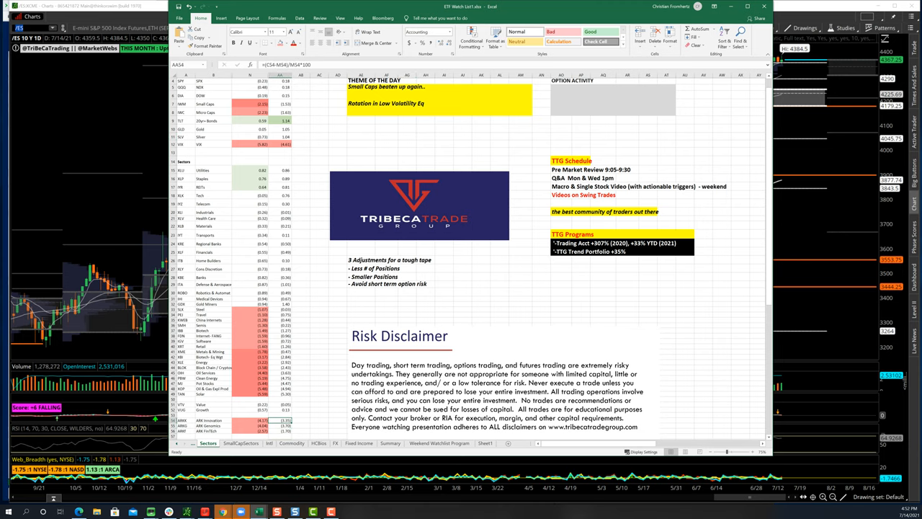
{"action": "scroll", "scroll_direction": "down", "scroll_amount": 3}
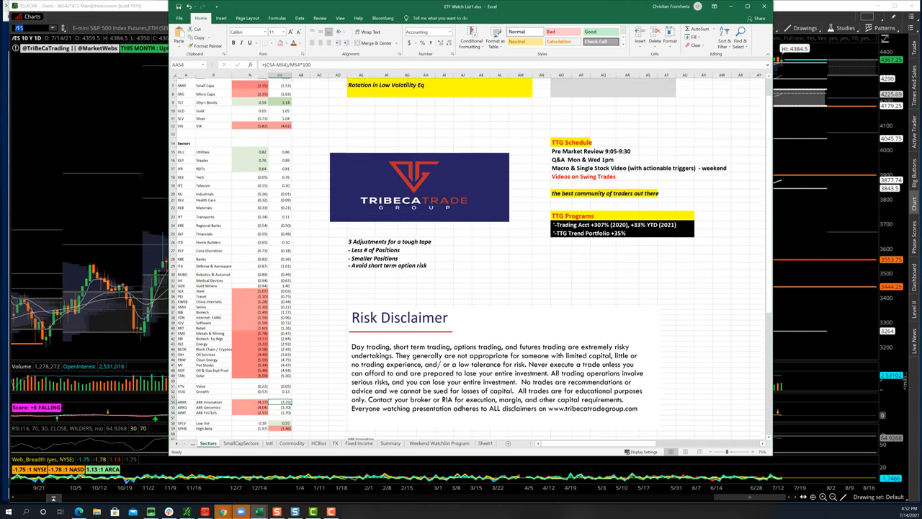
{"action": "scroll", "scroll_direction": "down", "scroll_amount": 3}
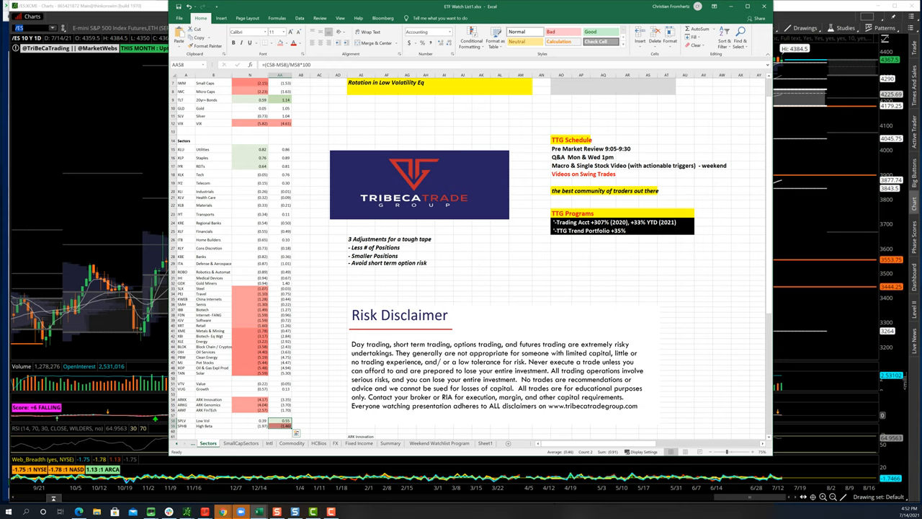
{"action": "left_click", "coordinate": [299, 389]}
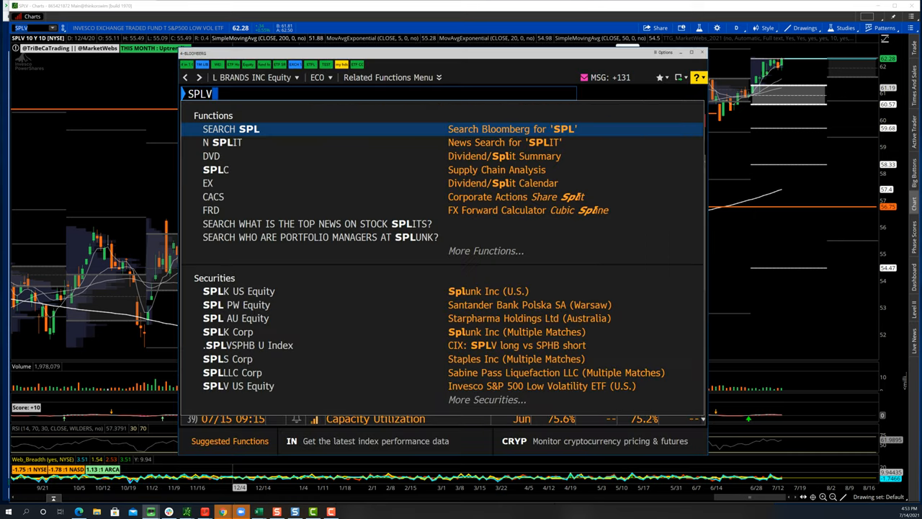
- Load the SPLV Equity DES description page in Bloomberg
{"action": "type", "text": "Equity DES"}
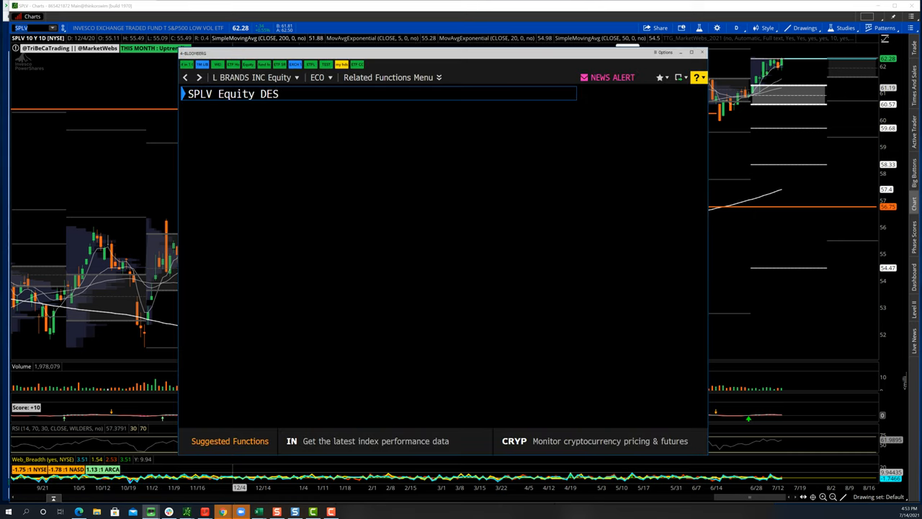
{"action": "key", "text": "enter"}
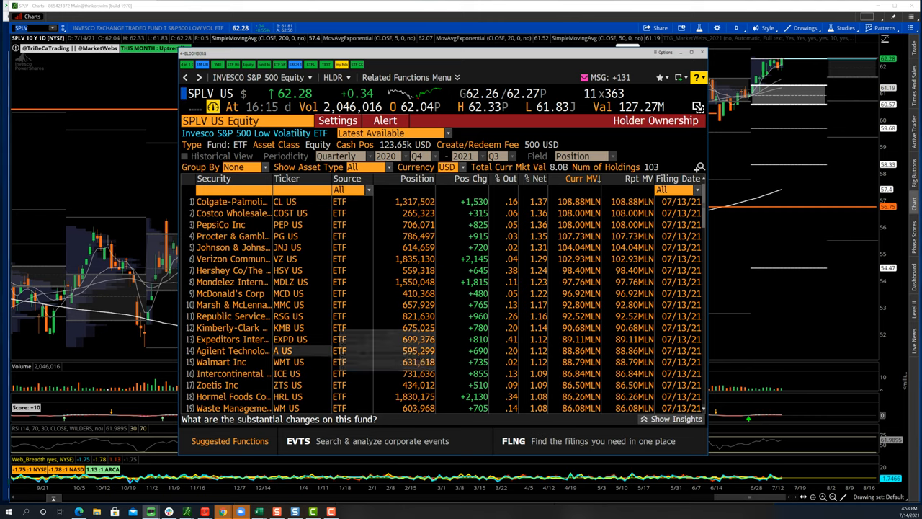
{"action": "mouse_move", "coordinate": [231, 352]}
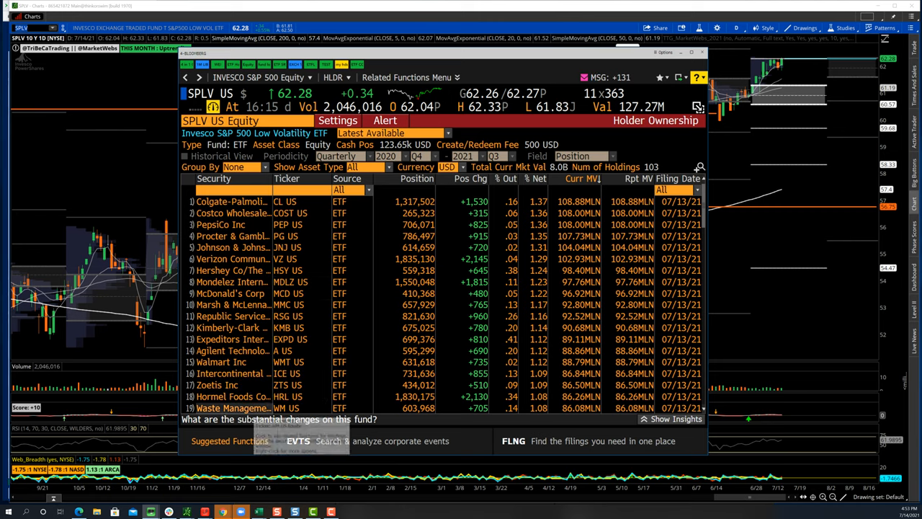
{"action": "mouse_move", "coordinate": [231, 408]}
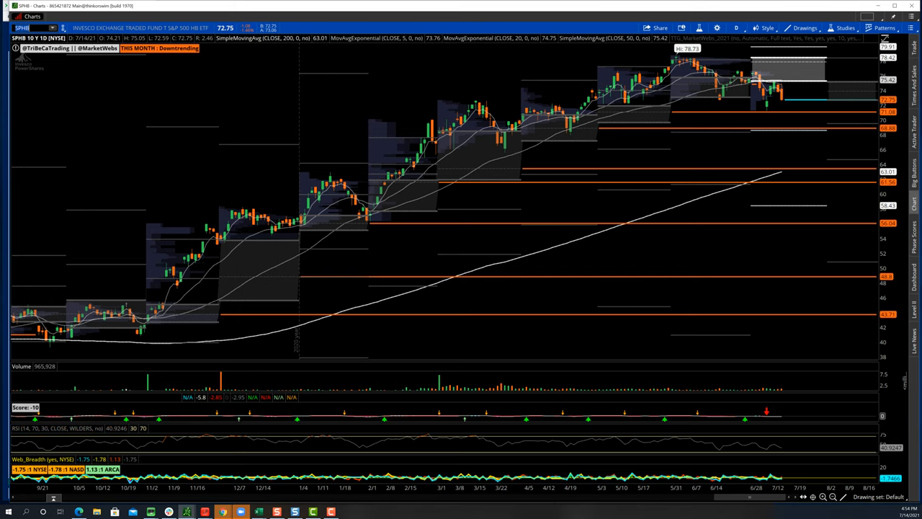
- Load the ARKK chart, then enter TAN in the thinkorswim symbol box
{"action": "type", "text": "ARKK"}
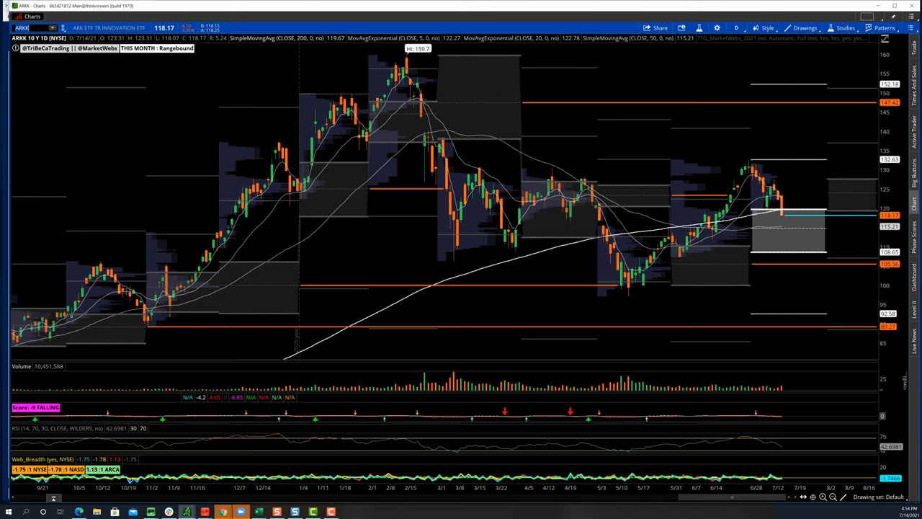
{"action": "mouse_move", "coordinate": [746, 167]}
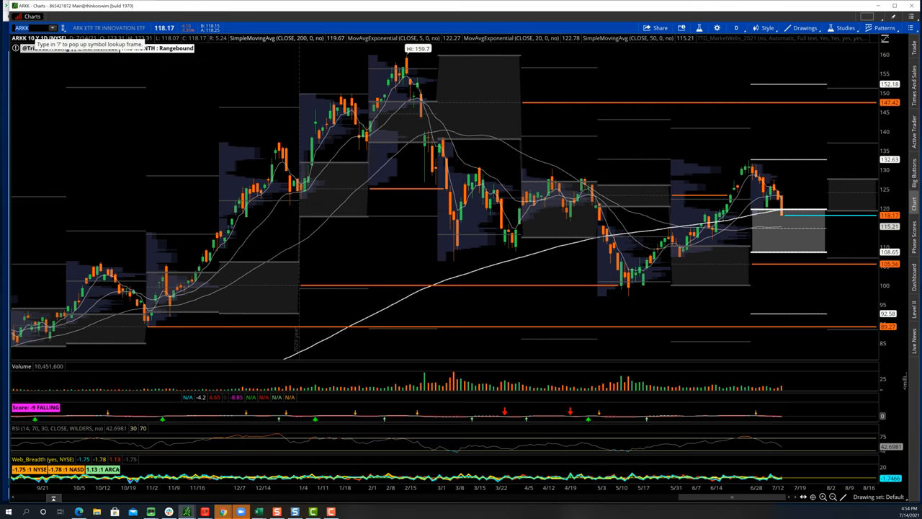
{"action": "type", "text": "TAN"}
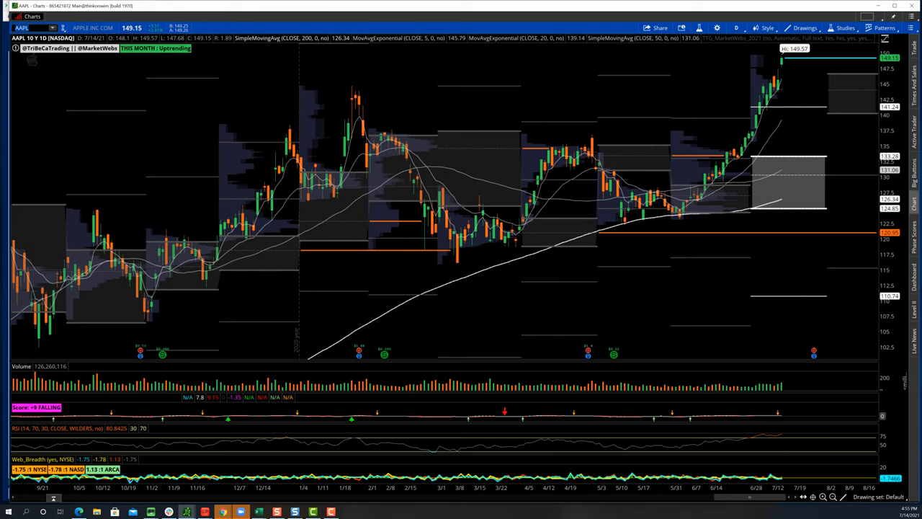
- Select the chart symbol box to load the /ES E-mini S&P 500 futures chart
{"action": "left_click", "coordinate": [32, 27]}
{"action": "type", "text": "W"}
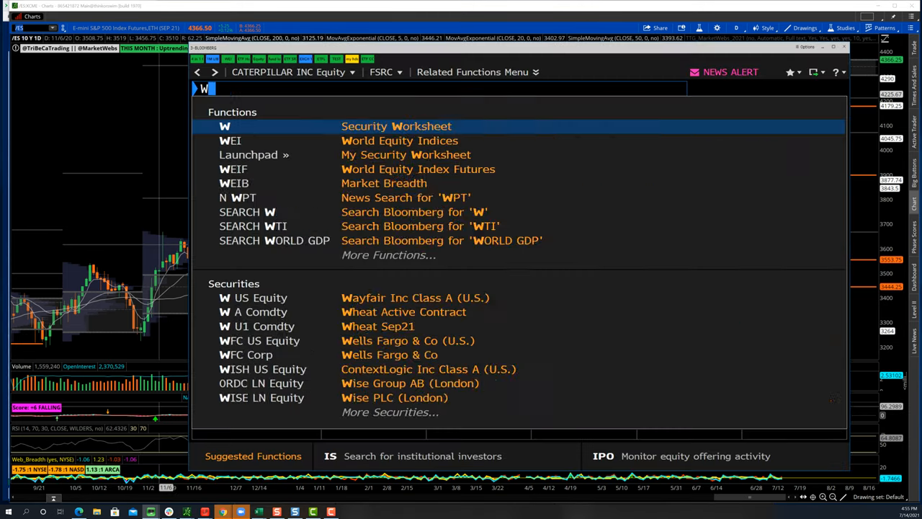
- Run the WEIB Market Breadth function in Bloomberg
{"action": "type", "text": "EIB"}
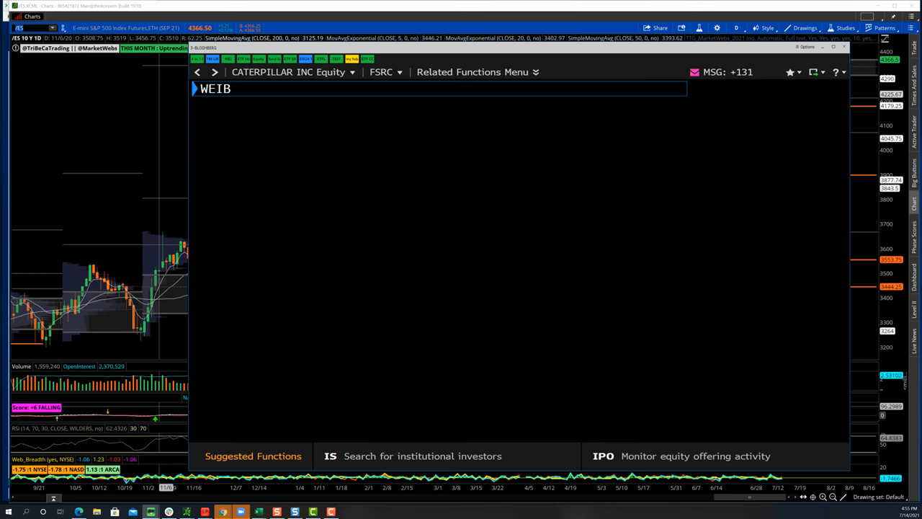
{"action": "key", "text": "enter"}
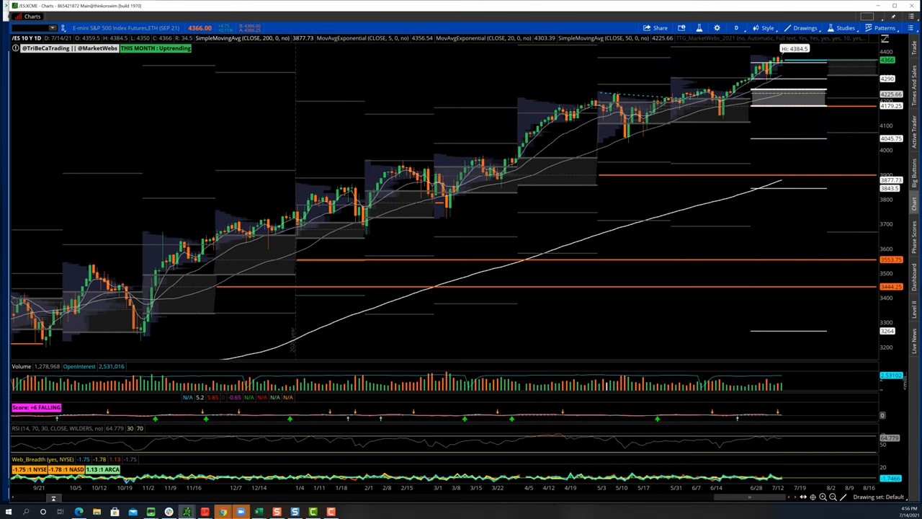
- Load the IWM daily chart in thinkorswim
{"action": "type", "text": "IWM"}
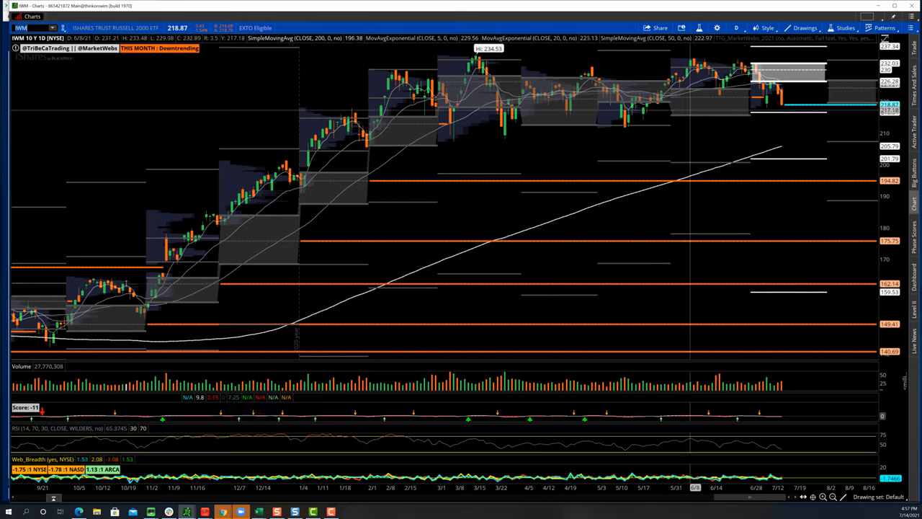
- Switch the IWM chart to a multi-year time frame from Favorites
{"action": "left_click", "coordinate": [735, 29]}
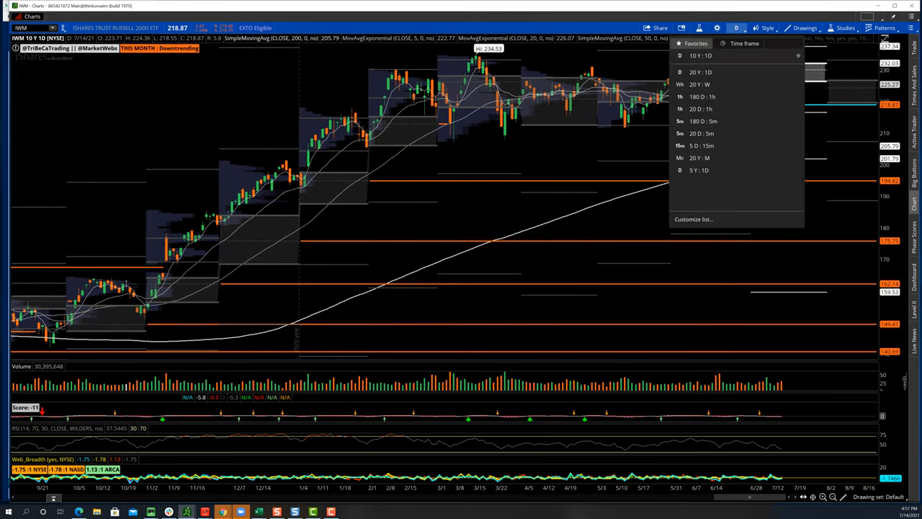
{"action": "left_click", "coordinate": [703, 96]}
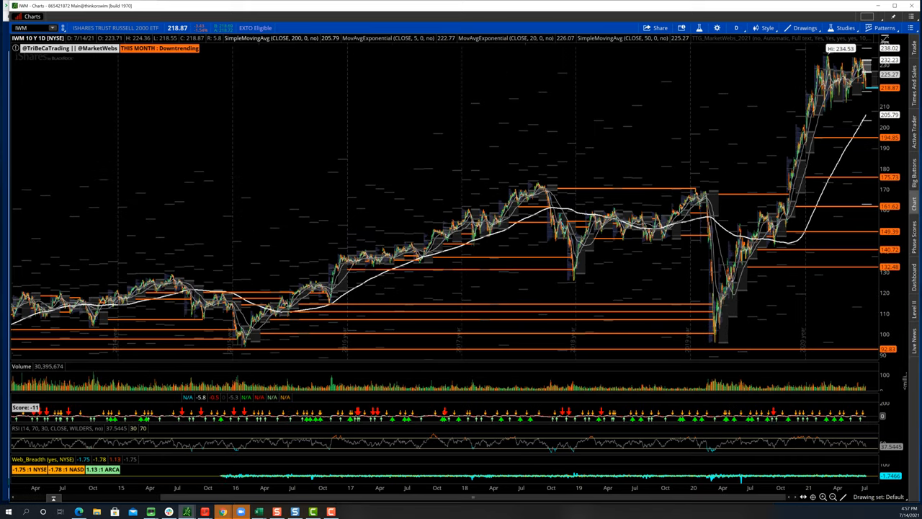
{"action": "mouse_move", "coordinate": [780, 216]}
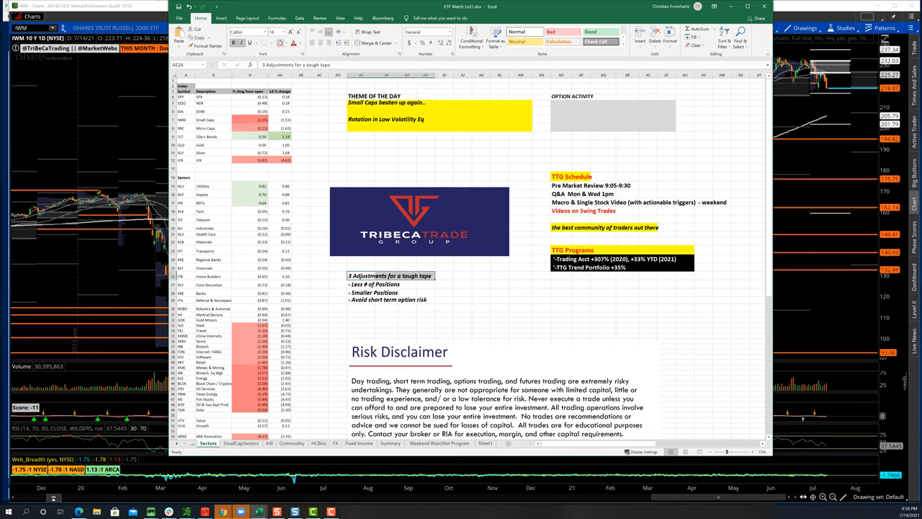
{"action": "left_click", "coordinate": [300, 43]}
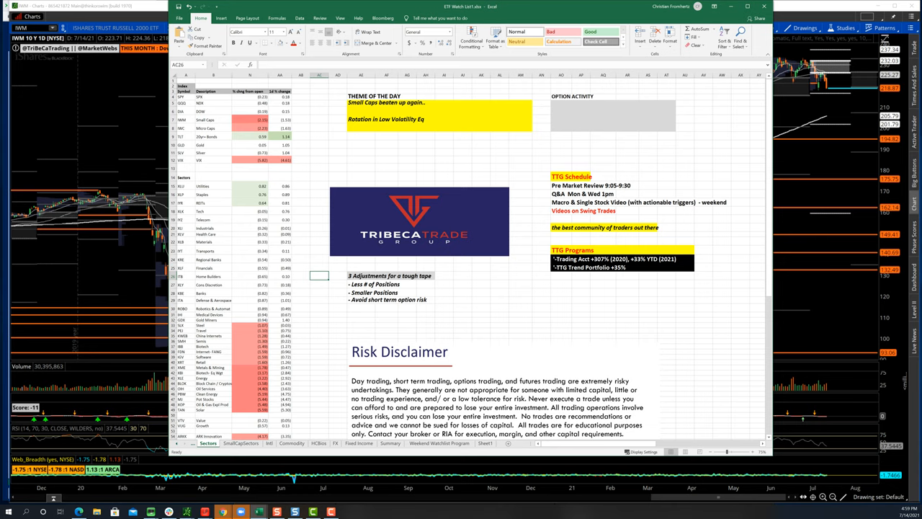
{"action": "left_click", "coordinate": [326, 279]}
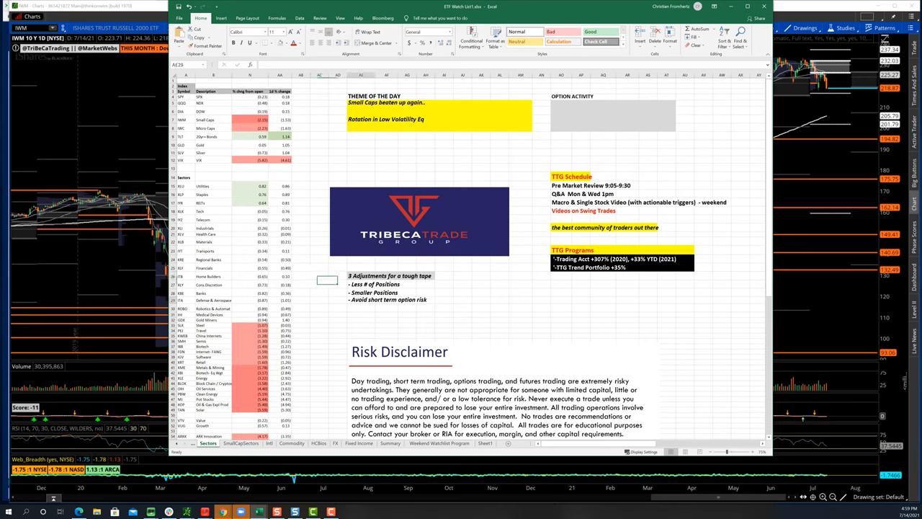
{"action": "left_click", "coordinate": [392, 300]}
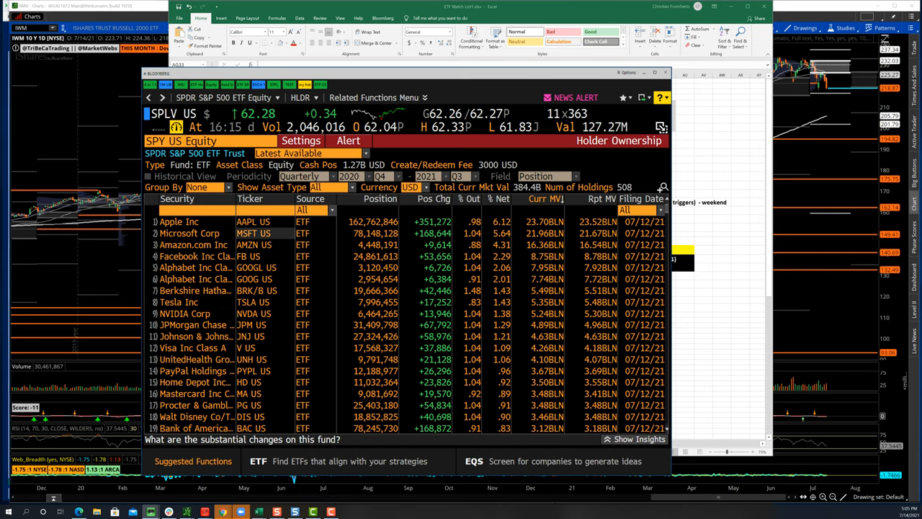
- Enter QQQ in the Bloomberg security field to switch to that fund's holdings
{"action": "left_click", "coordinate": [180, 141]}
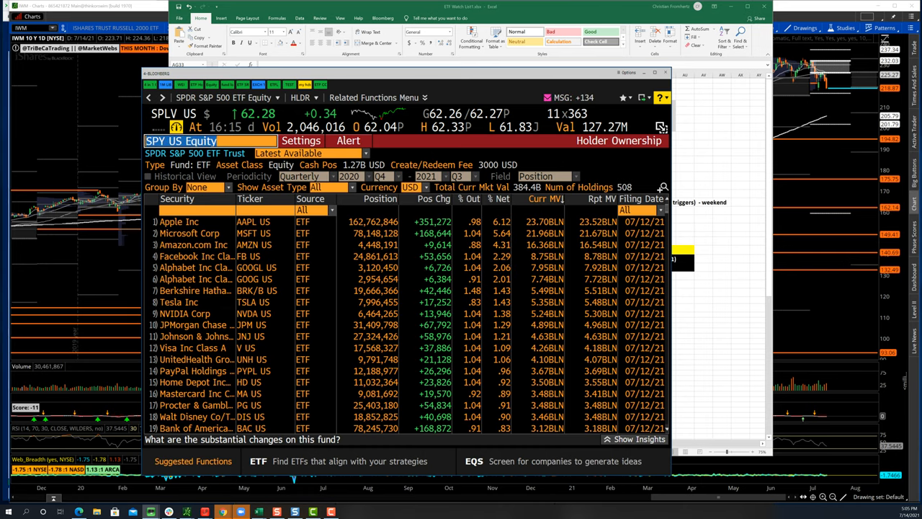
{"action": "type", "text": "qqq"}
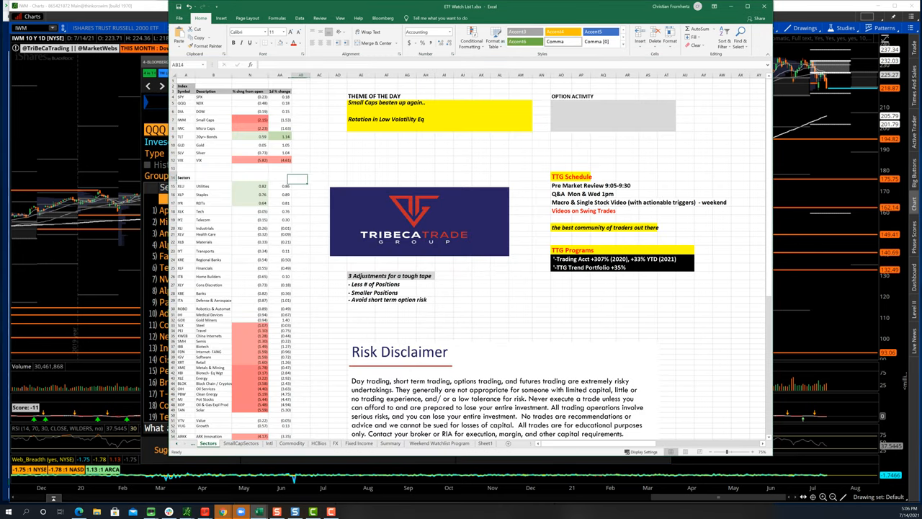
{"action": "left_click", "coordinate": [248, 195]}
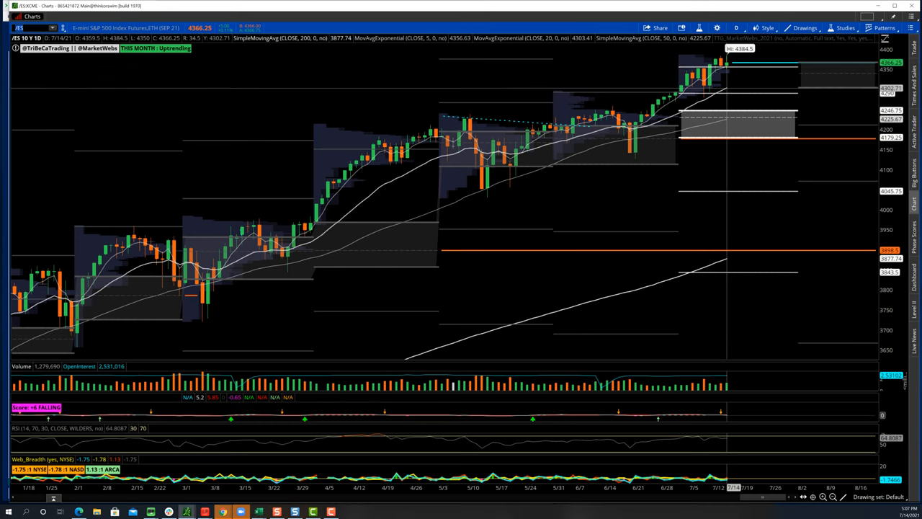
- Set the chart to the 1Y 1D time frame before loading CSCO
{"action": "left_click", "coordinate": [735, 27]}
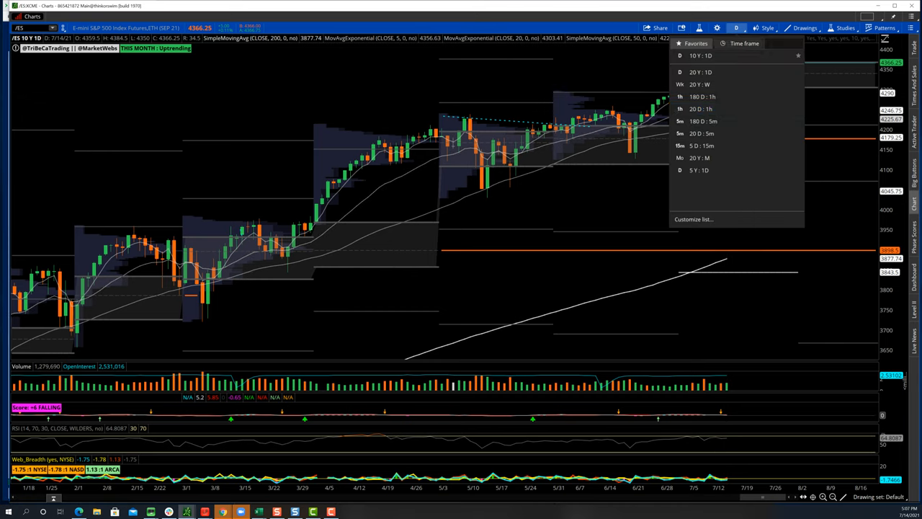
{"action": "left_click", "coordinate": [703, 97]}
{"action": "type", "text": "CSCO"}
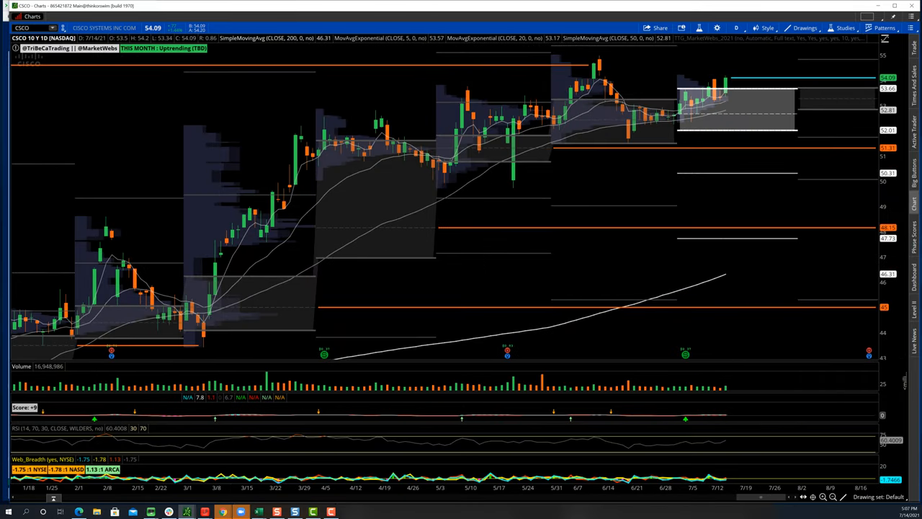
- Load the SMH chart, then the TSM daily chart in thinkorswim
{"action": "left_click", "coordinate": [32, 27]}
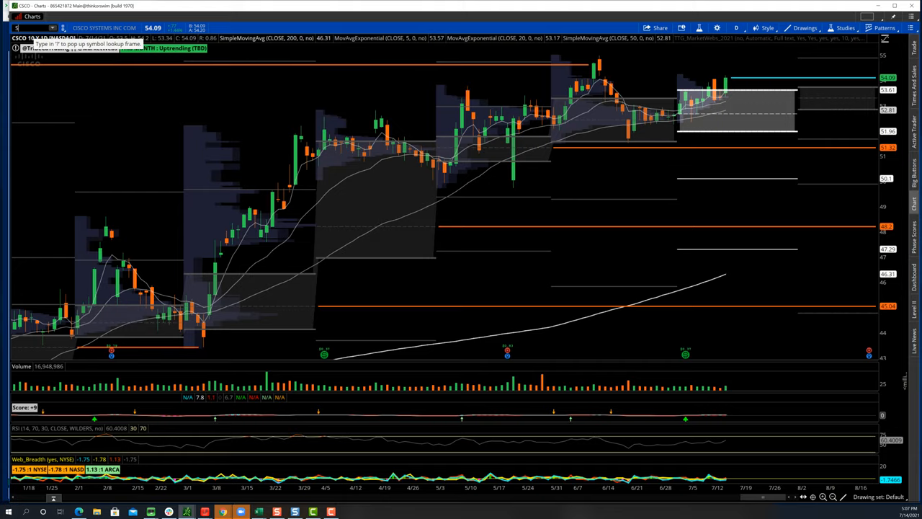
{"action": "type", "text": "SMH"}
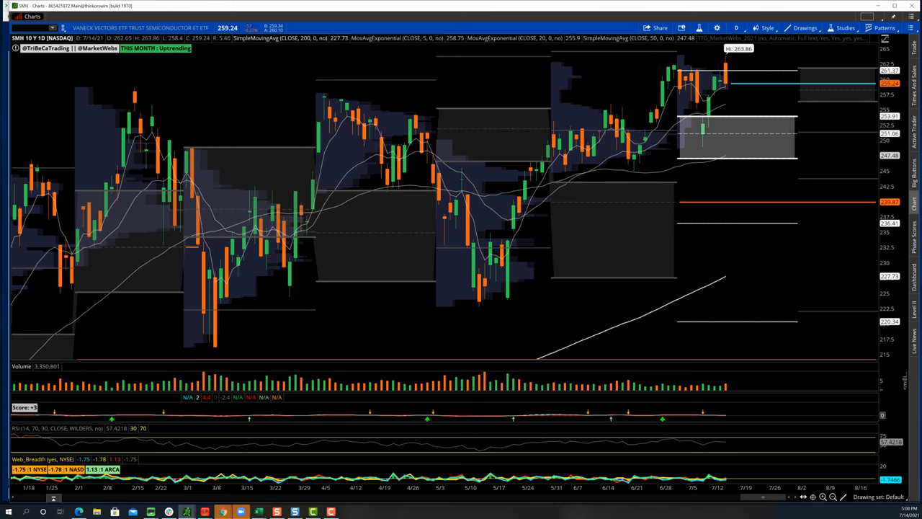
{"action": "type", "text": "TSM"}
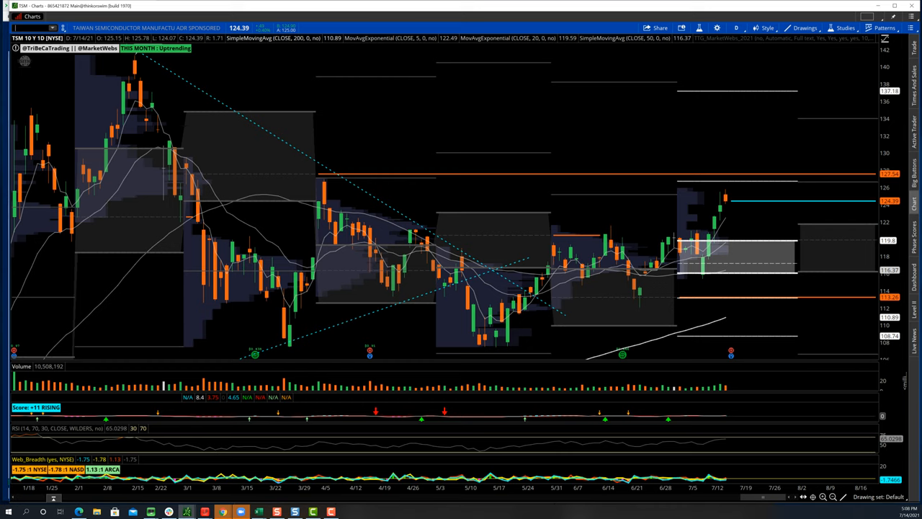
- Load the Goldman Sachs (GS) daily chart with its volume-profile levels
{"action": "type", "text": "GS"}
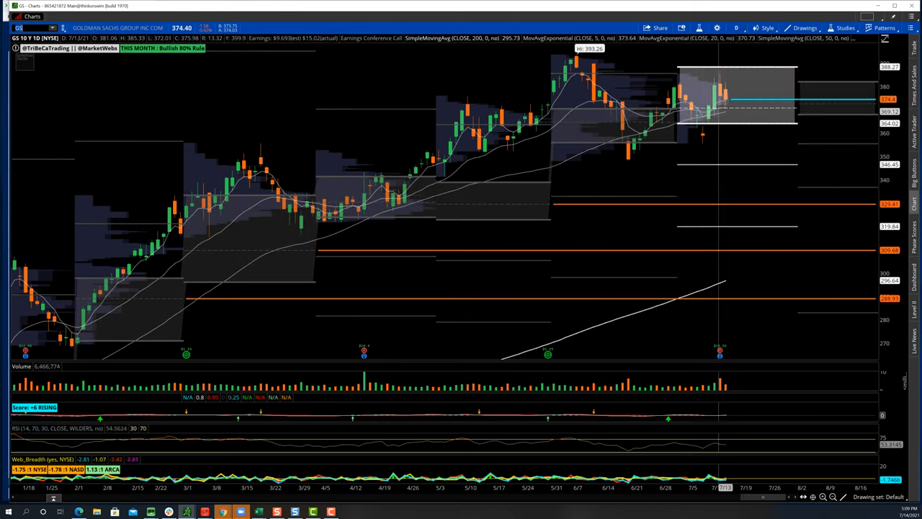
- Show GS on 180 D : 1h bars, then enter a new symbol (PG typed) in the symbol box
{"action": "left_click", "coordinate": [735, 28]}
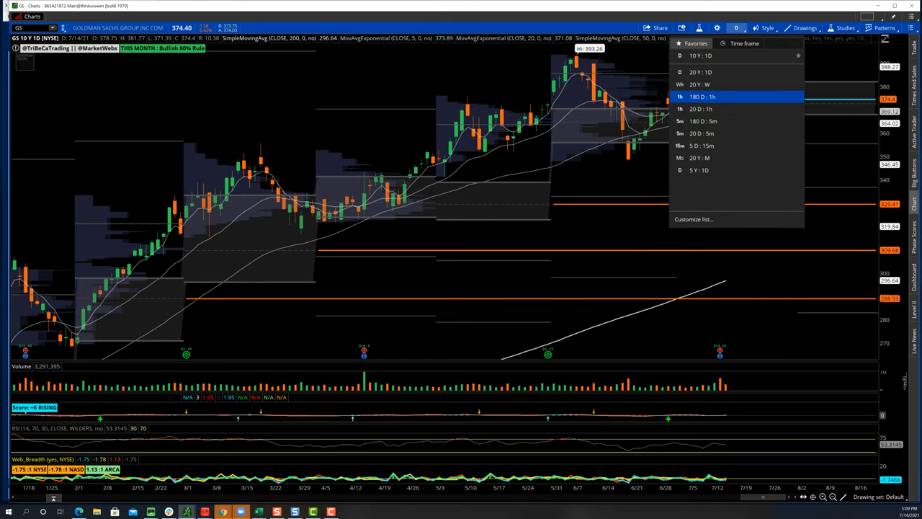
{"action": "left_click", "coordinate": [702, 97]}
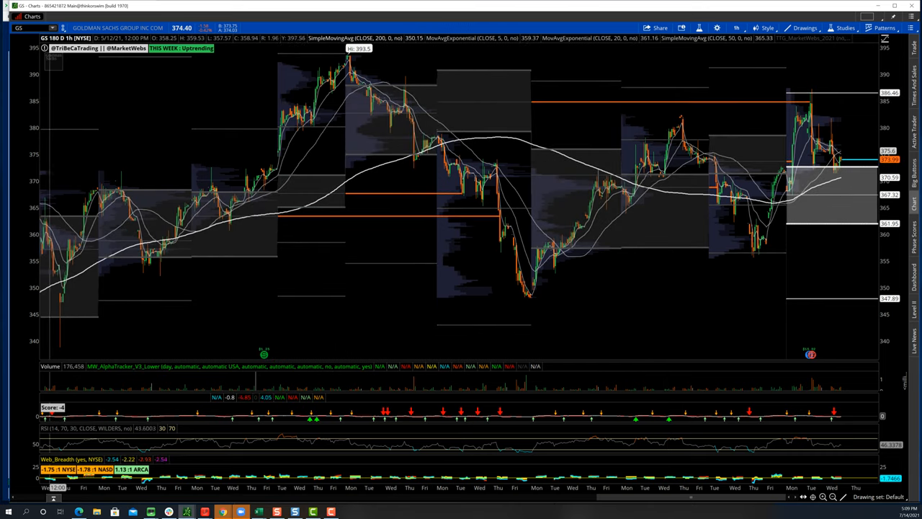
{"action": "type", "text": "PG"}
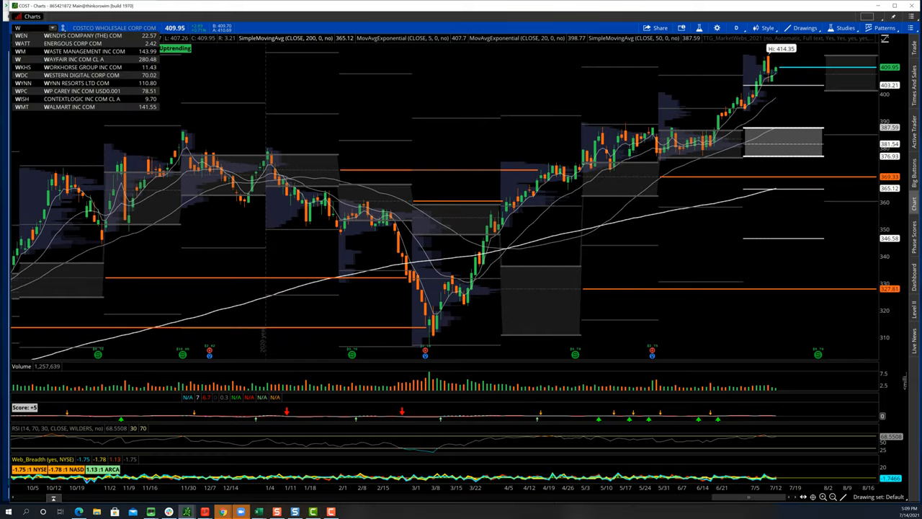
- Select the NVDA symbol match to load NVIDIA's daily chart near 794
{"action": "left_click", "coordinate": [69, 107]}
{"action": "type", "text": "NVDA"}
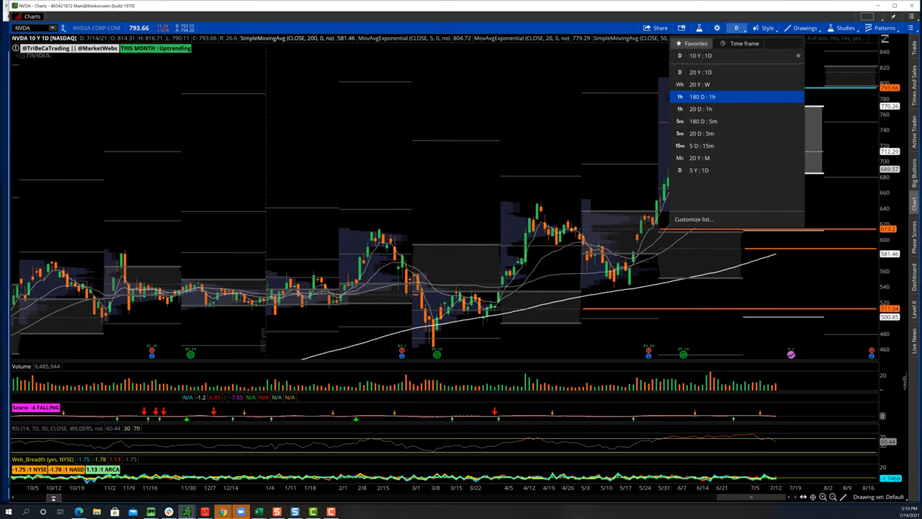
- Switch NVIDIA to the 180 D : 1h favorite time frame
{"action": "left_click", "coordinate": [701, 95]}
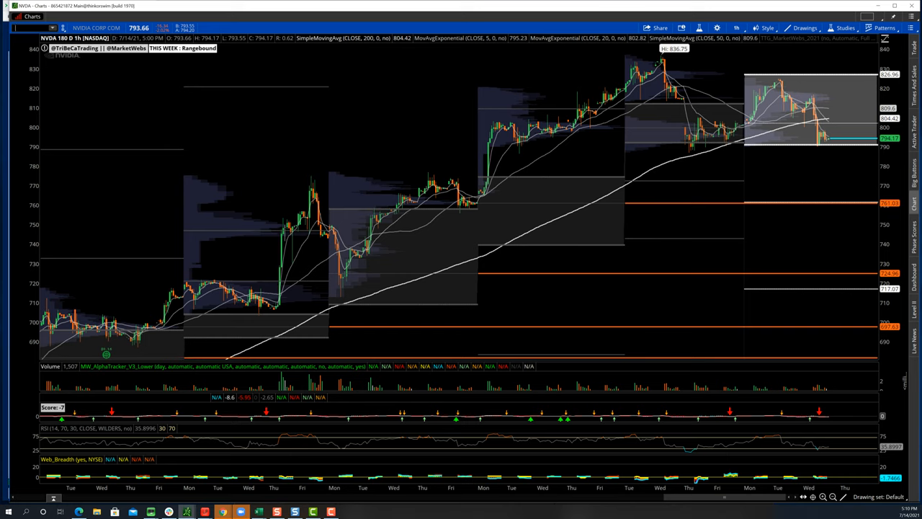
- Load Shopify (SHOP) and set the chart to the 10Y : 1D favorite time frame
{"action": "type", "text": "SHOP"}
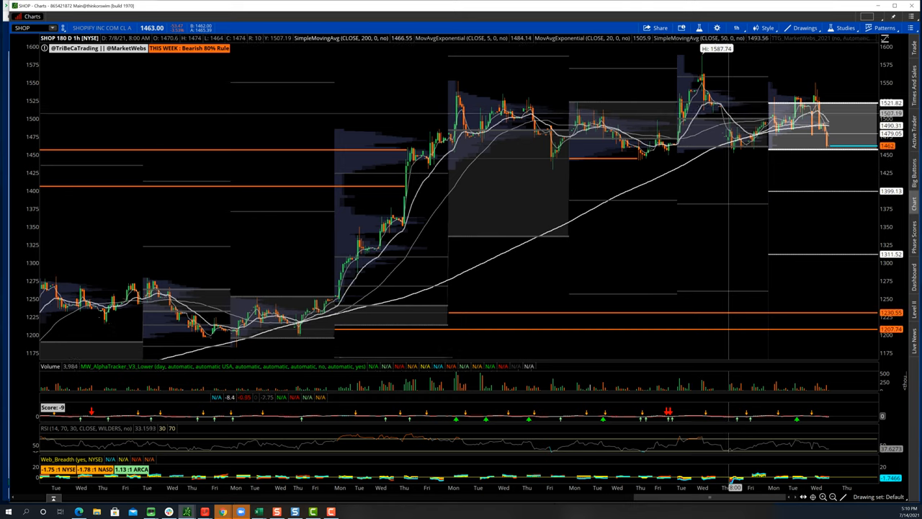
{"action": "mouse_move", "coordinate": [824, 130]}
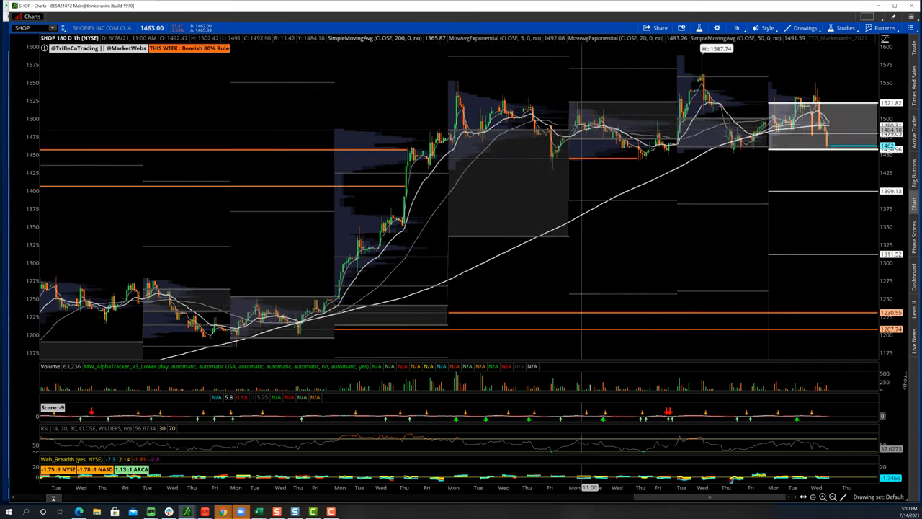
{"action": "mouse_move", "coordinate": [550, 144]}
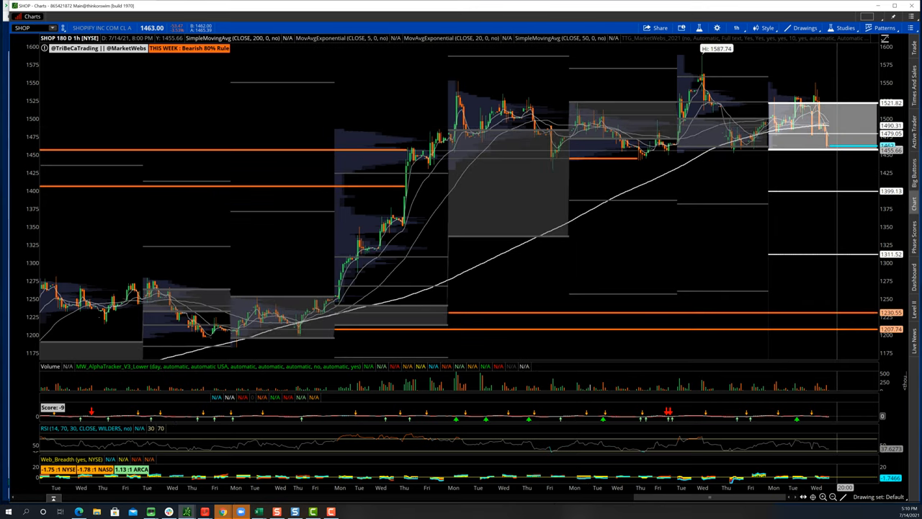
{"action": "left_click", "coordinate": [735, 27]}
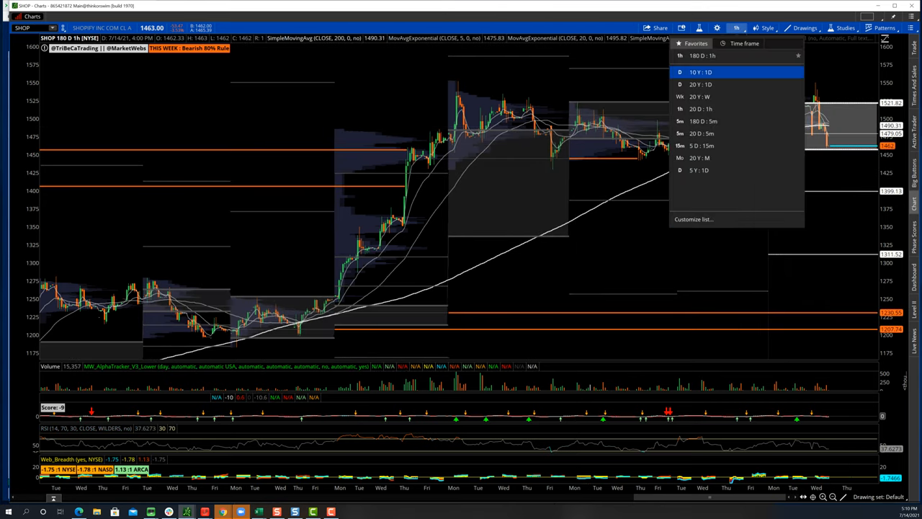
{"action": "left_click", "coordinate": [700, 72]}
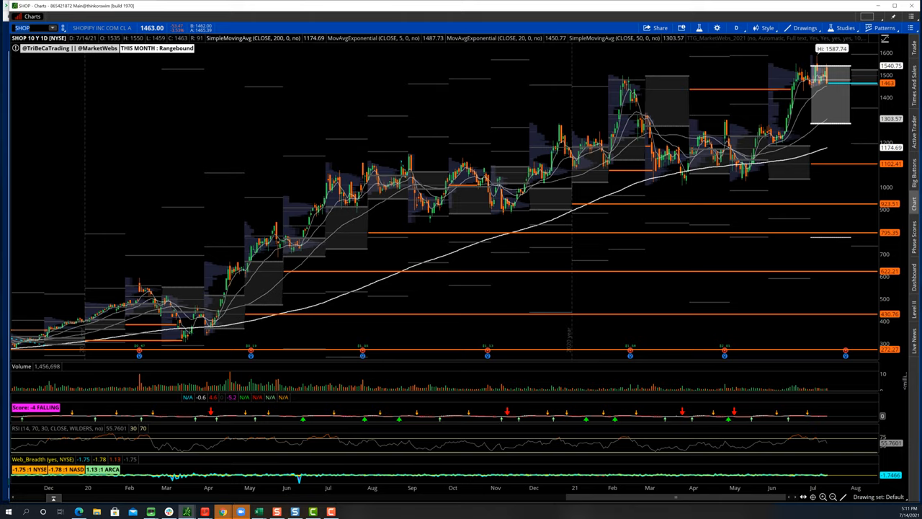
- Enter ROKU in the symbol box to step the ten-year daily chart toward CRWD
{"action": "type", "text": "ROKU"}
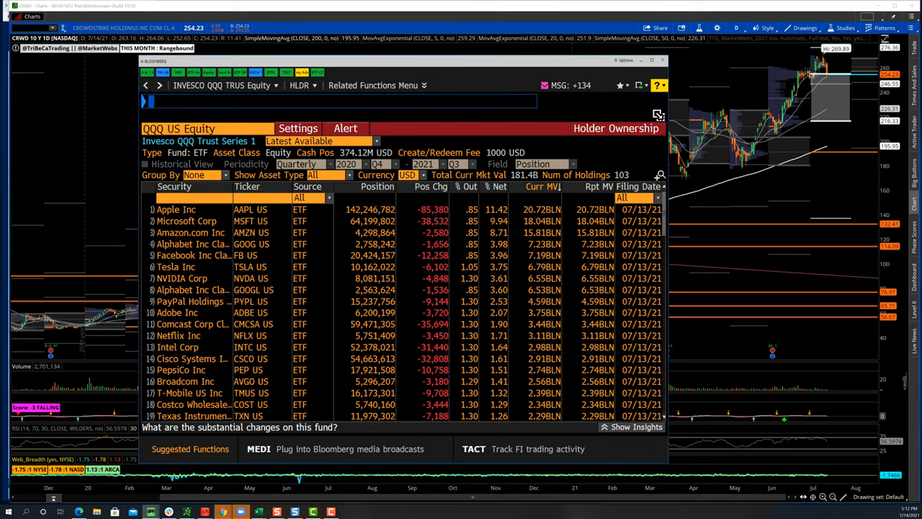
- Run the ARKK Equity description lookup and show its Performance figures
{"action": "type", "text": "ARKK Equity DES"}
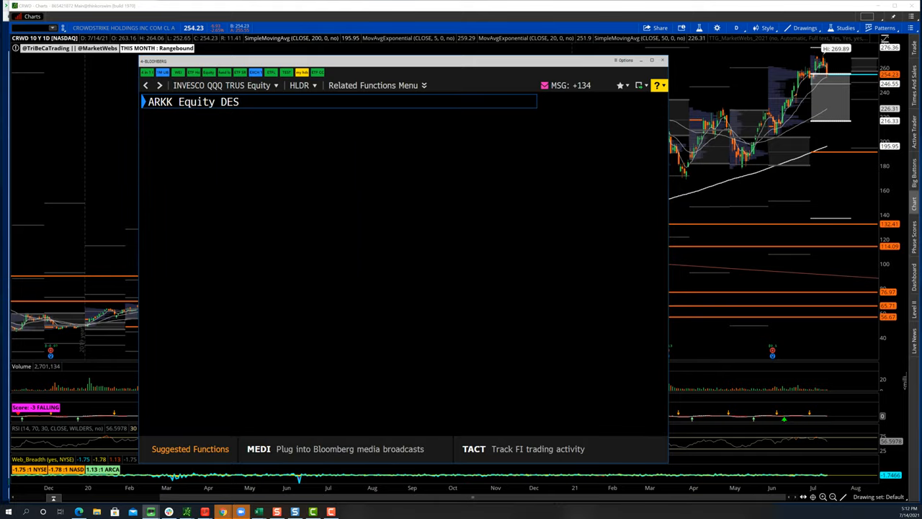
{"action": "key", "text": "enter"}
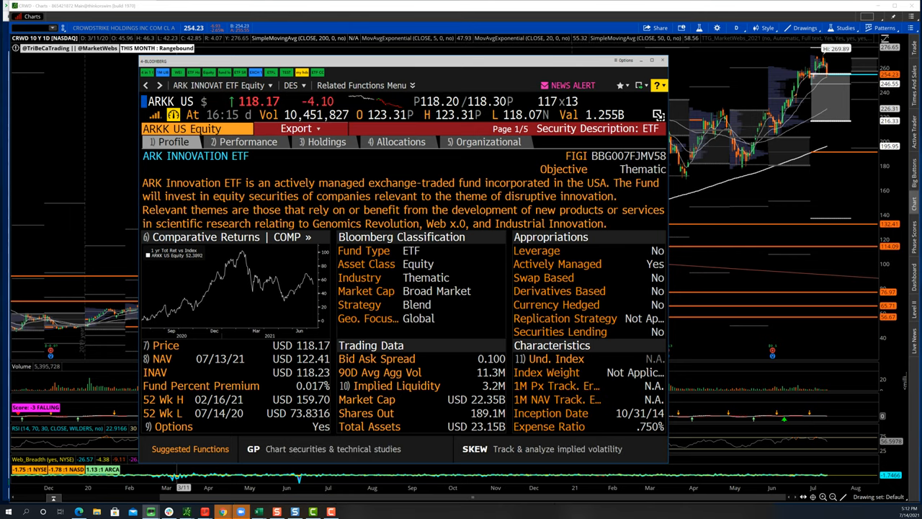
{"action": "left_click", "coordinate": [247, 141]}
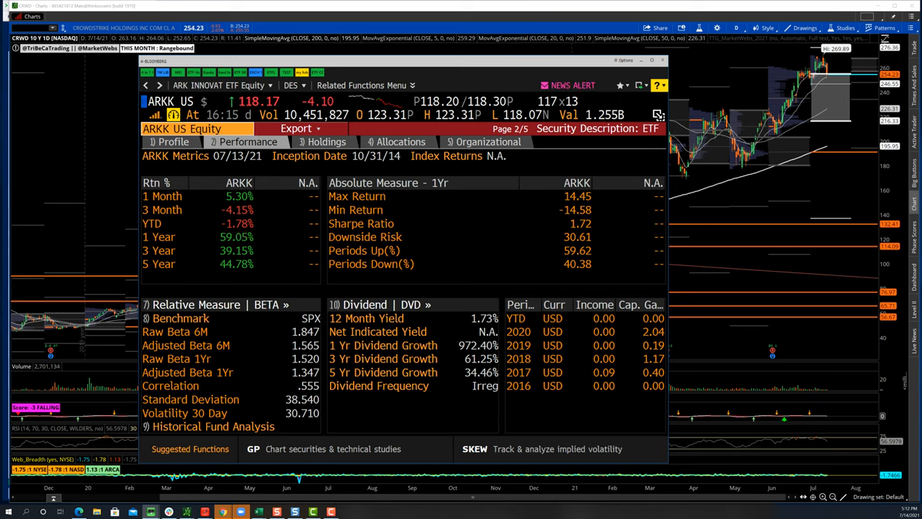
- Replace the ticker with SPY and load SPY US Equity's performance page for comparison
{"action": "type", "text": "SOY"}
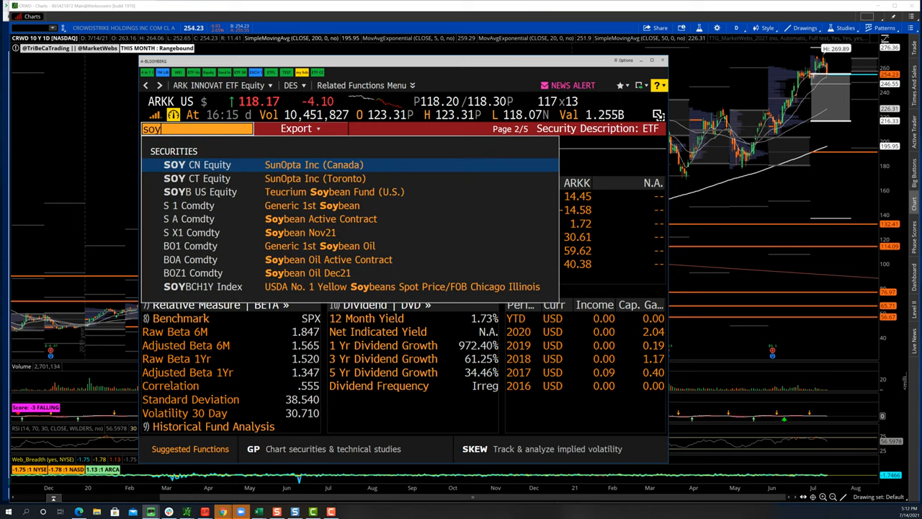
{"action": "key", "text": "BackSpace"}
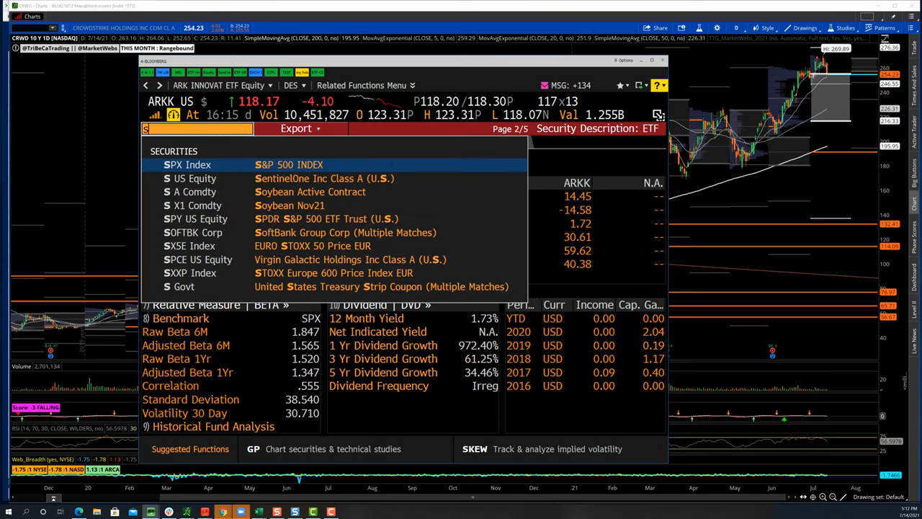
{"action": "type", "text": "py"}
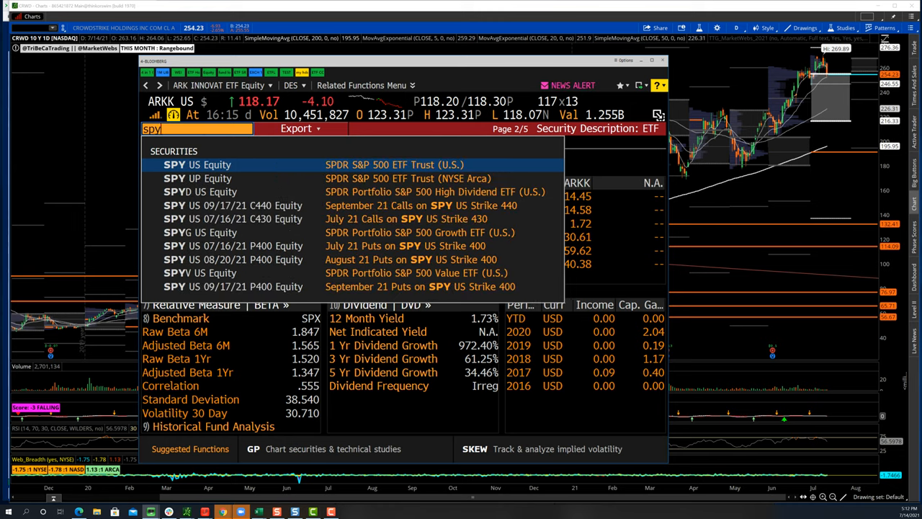
{"action": "left_click", "coordinate": [196, 164]}
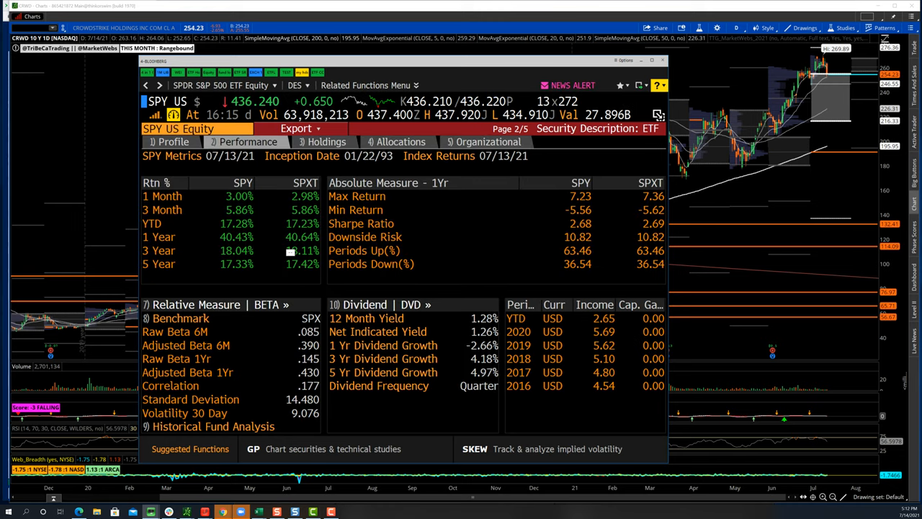